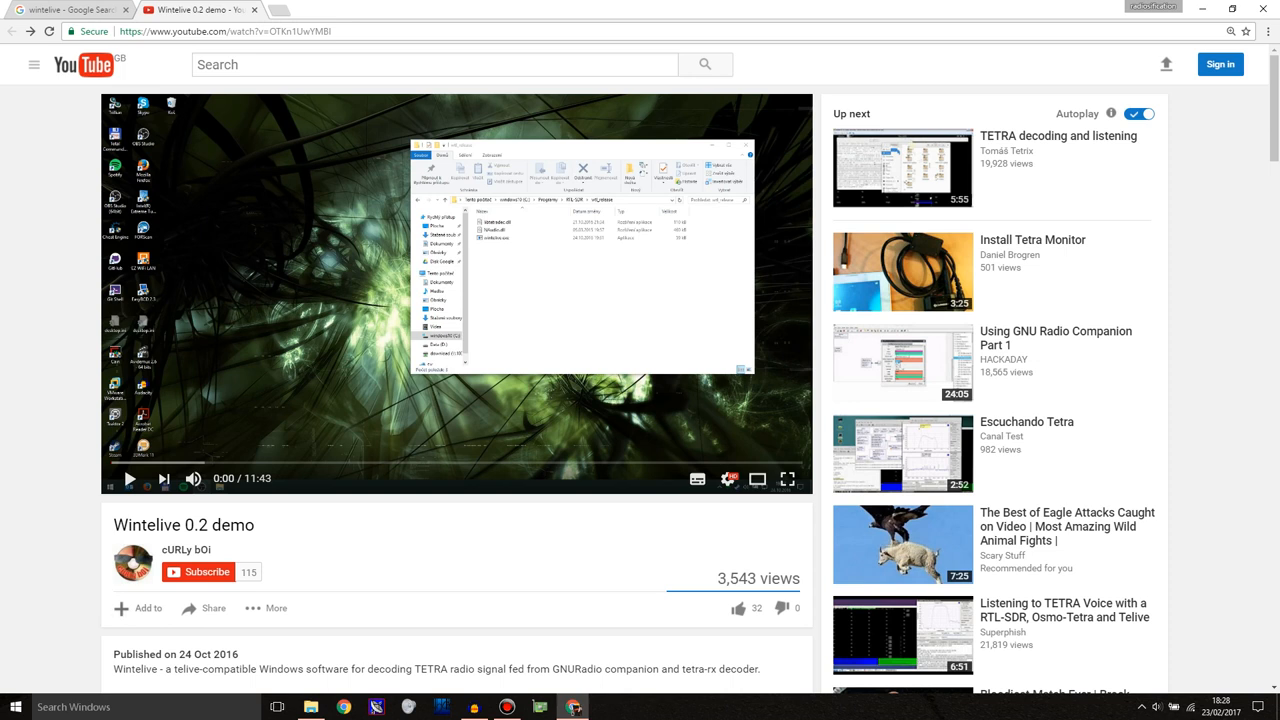
{"action": "double_click", "coordinate": [147, 524]}
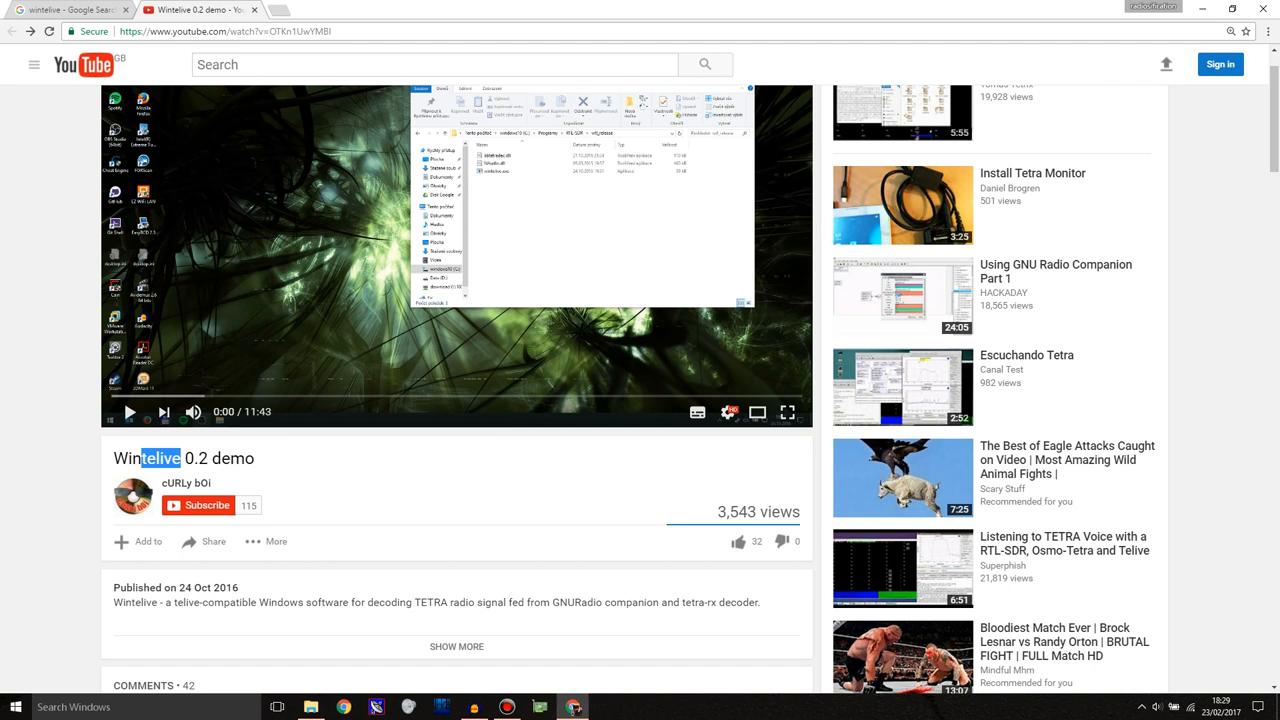
{"action": "scroll", "scroll_direction": "down", "scroll_amount": 3}
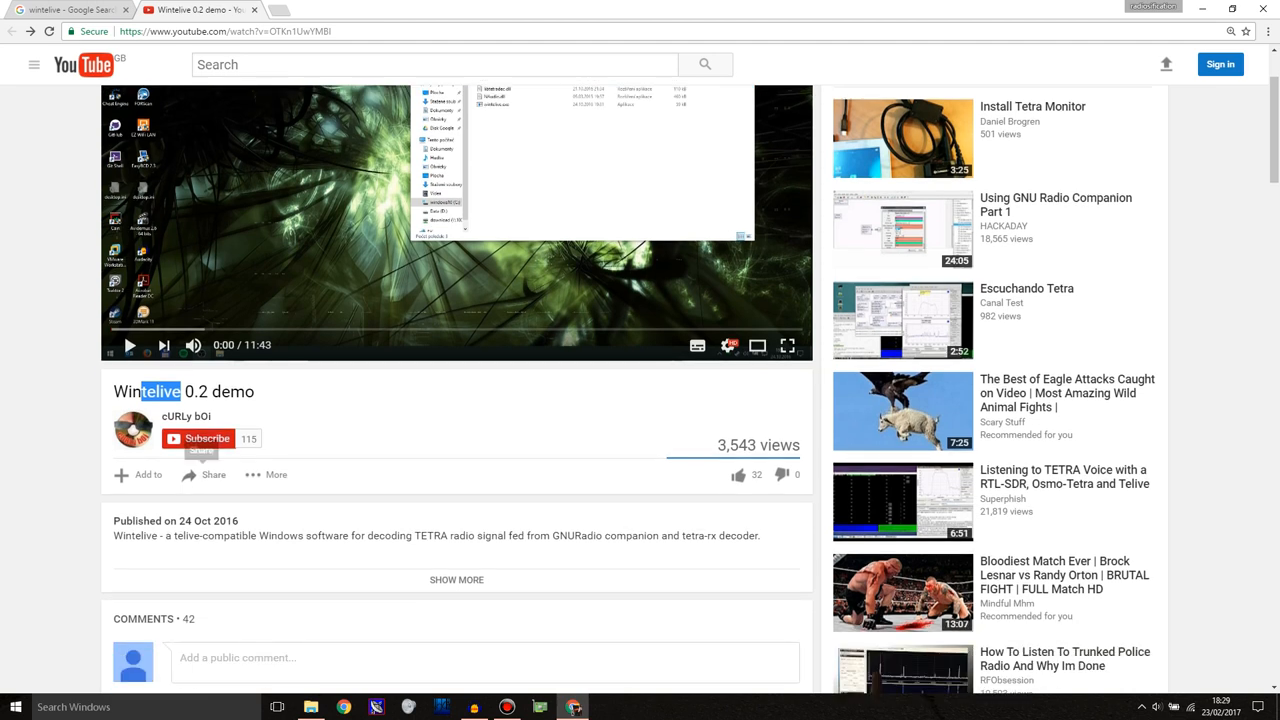